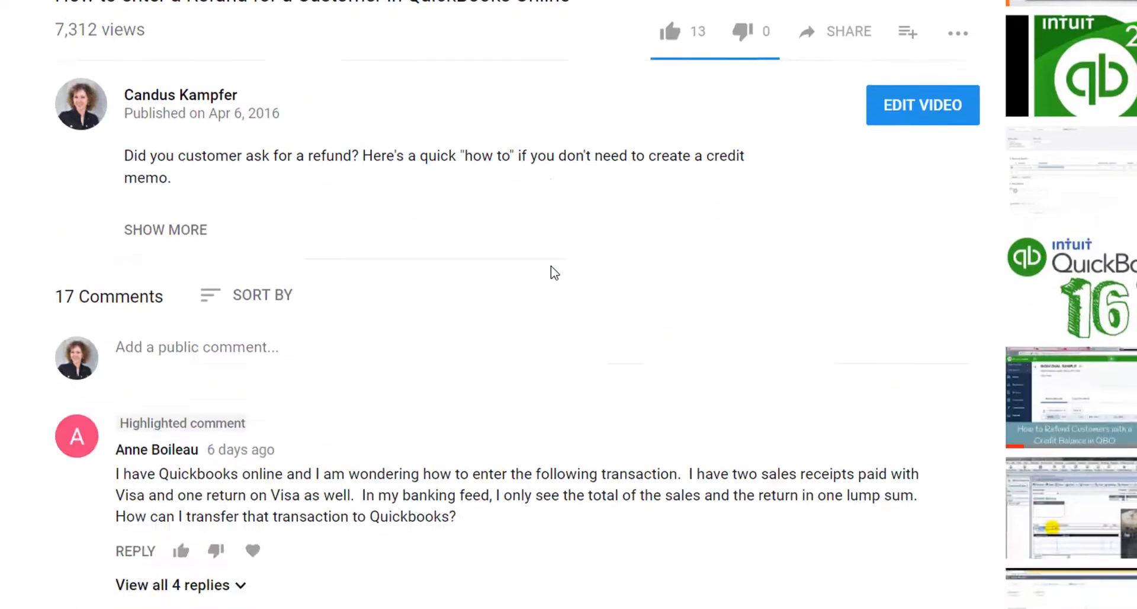
# - Return to the dashboard and start a new Sales Receipt from + New
pyautogui.scroll(-3)
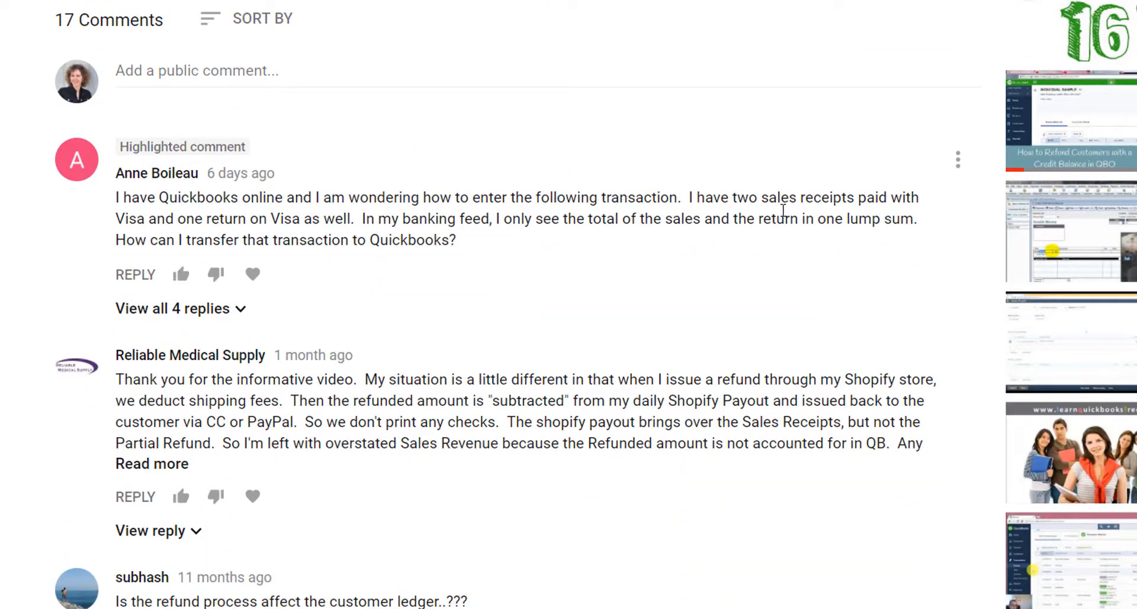
pyautogui.moveTo(188, 227)
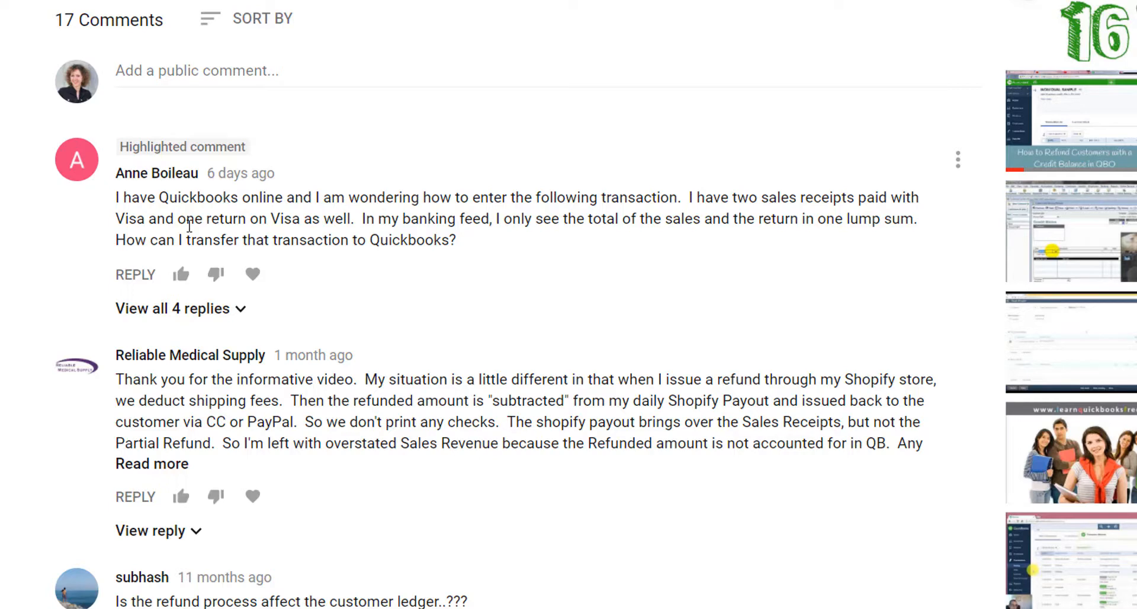
pyautogui.moveTo(478, 599)
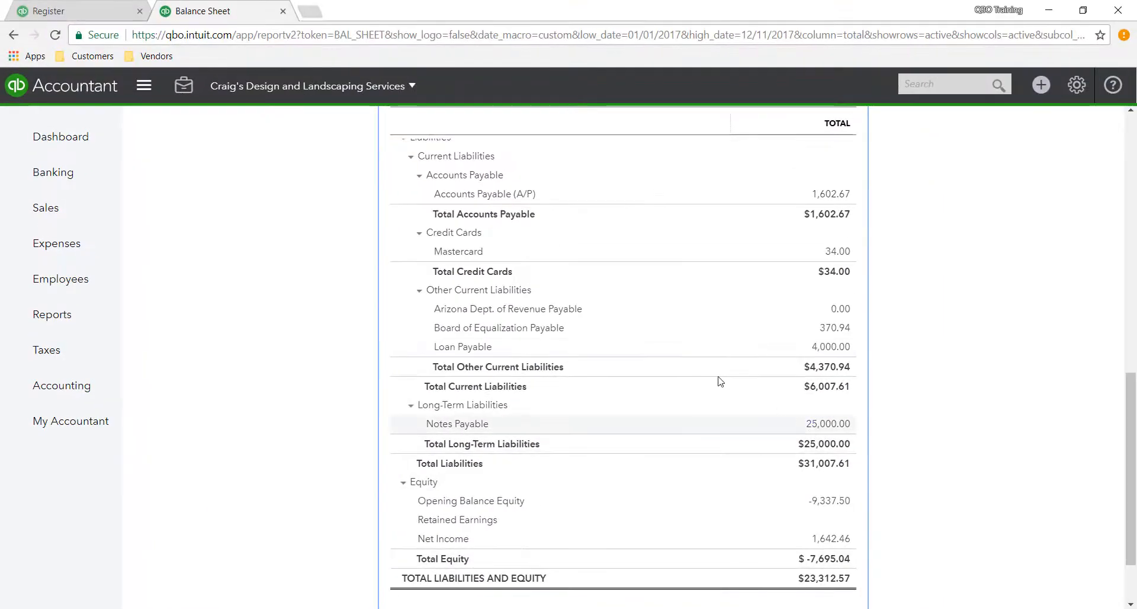
pyautogui.click(60, 136)
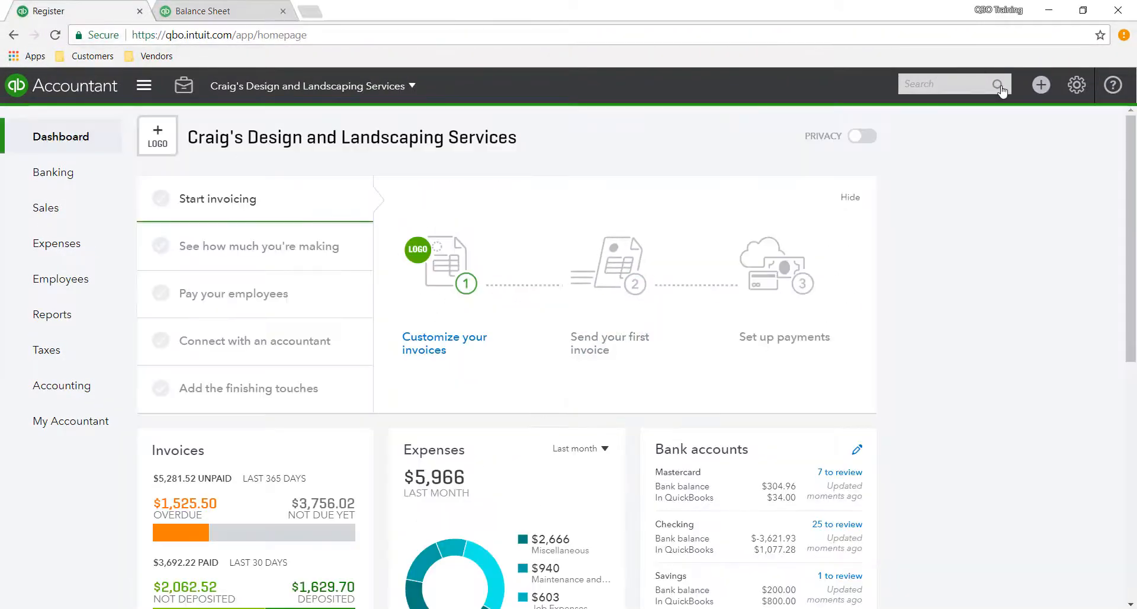
pyautogui.click(1040, 85)
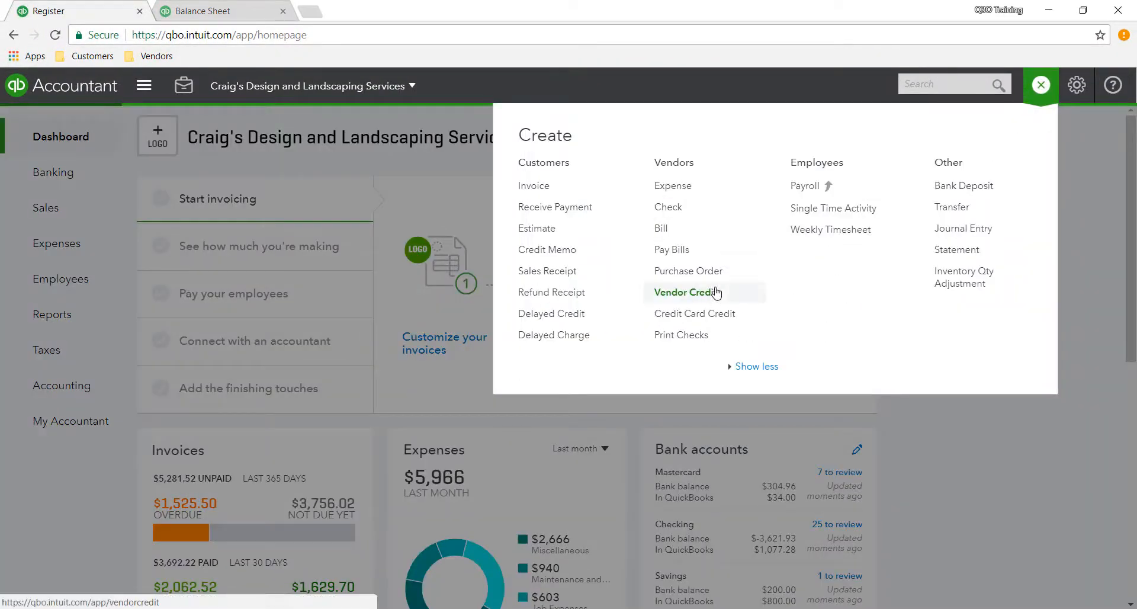
pyautogui.click(547, 270)
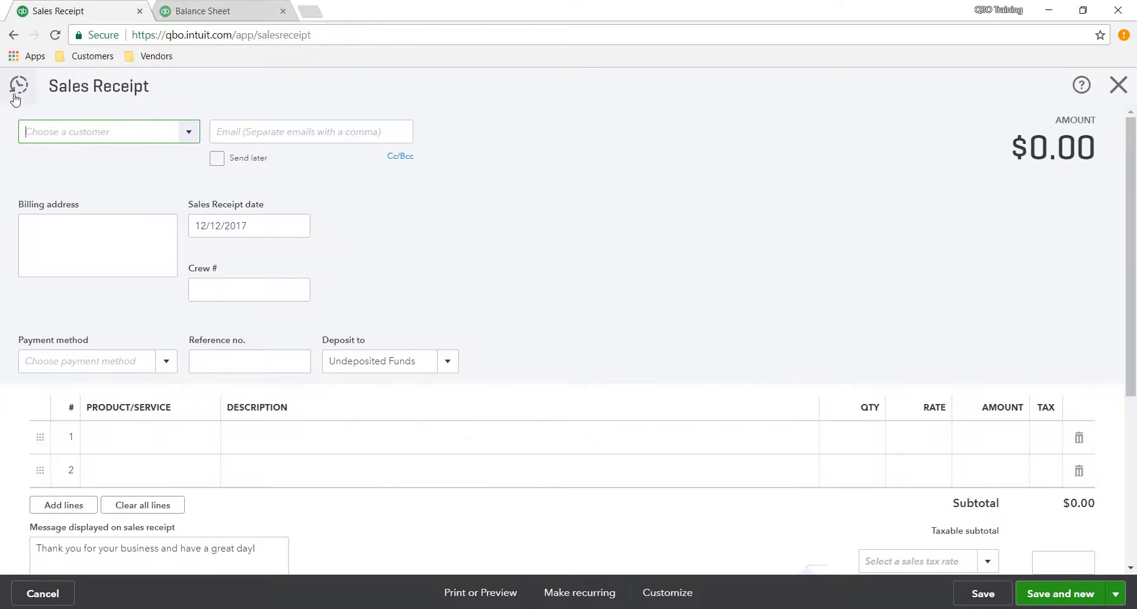
# - Review recent sales receipt No.1038 for Bill's Windsurf Shop, $250 to Undeposited Funds
pyautogui.click(17, 85)
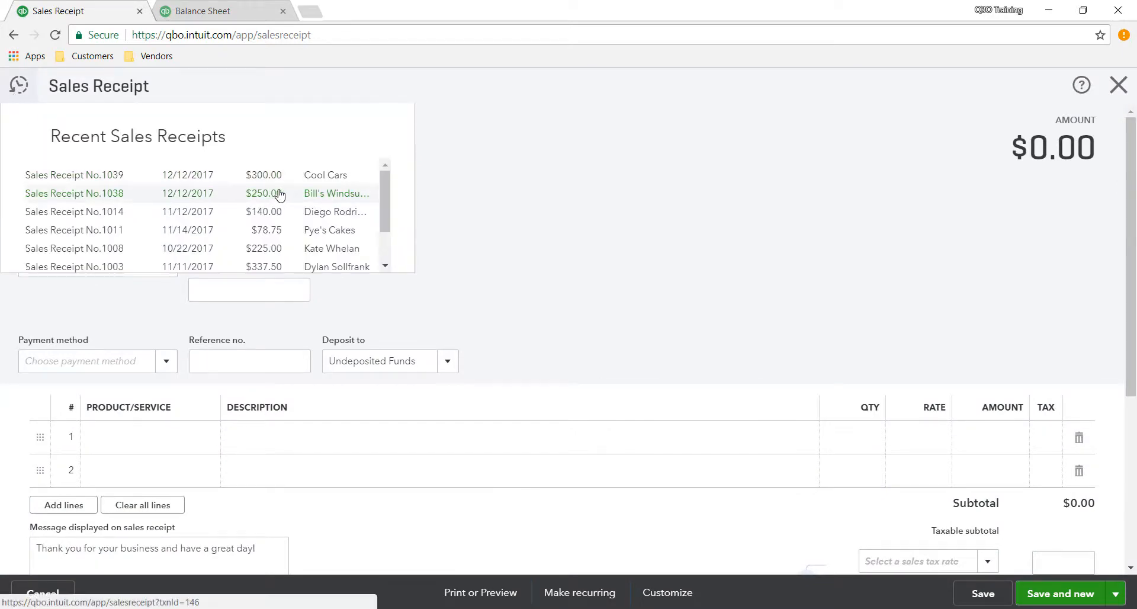
pyautogui.click(73, 174)
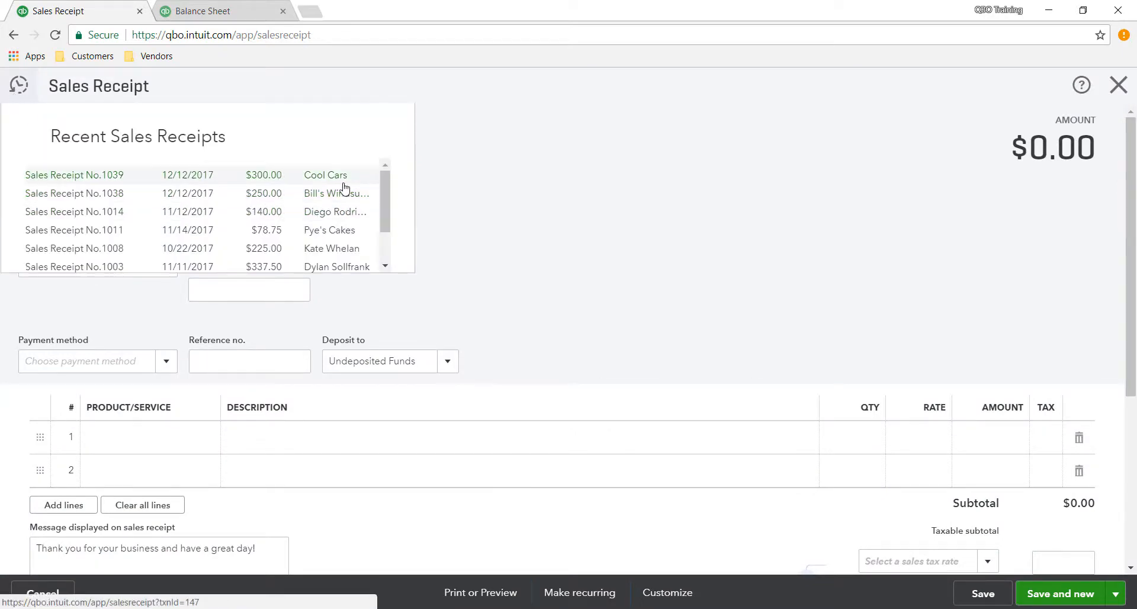
pyautogui.click(73, 193)
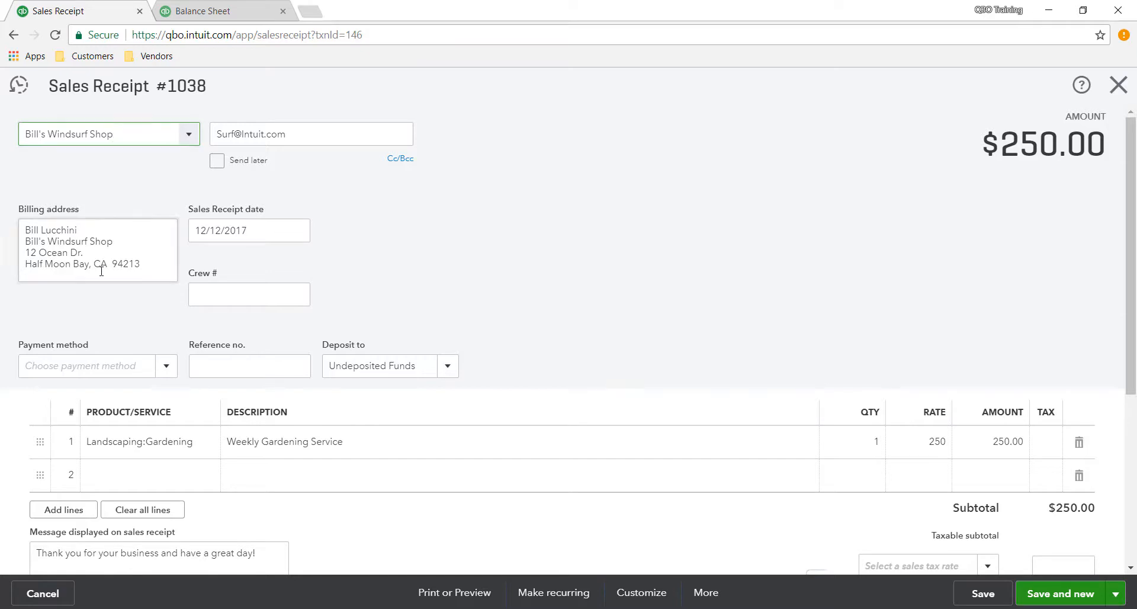
pyautogui.moveTo(568, 207)
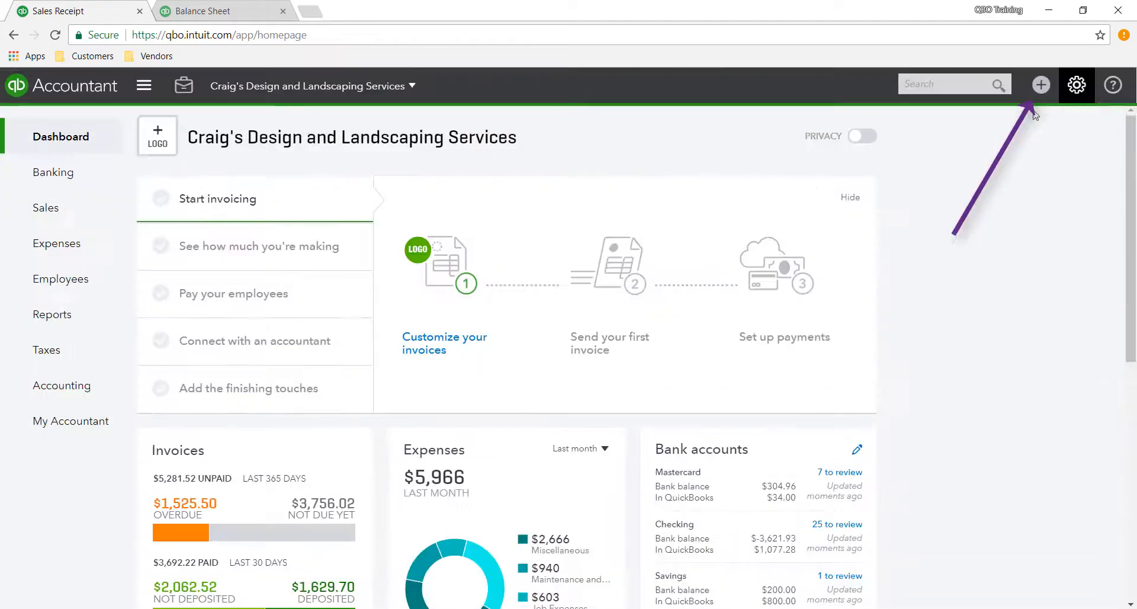
# - Start a new Refund Receipt and bring up recent refund No.1040 for Dukes Basketball Camp
pyautogui.click(1040, 85)
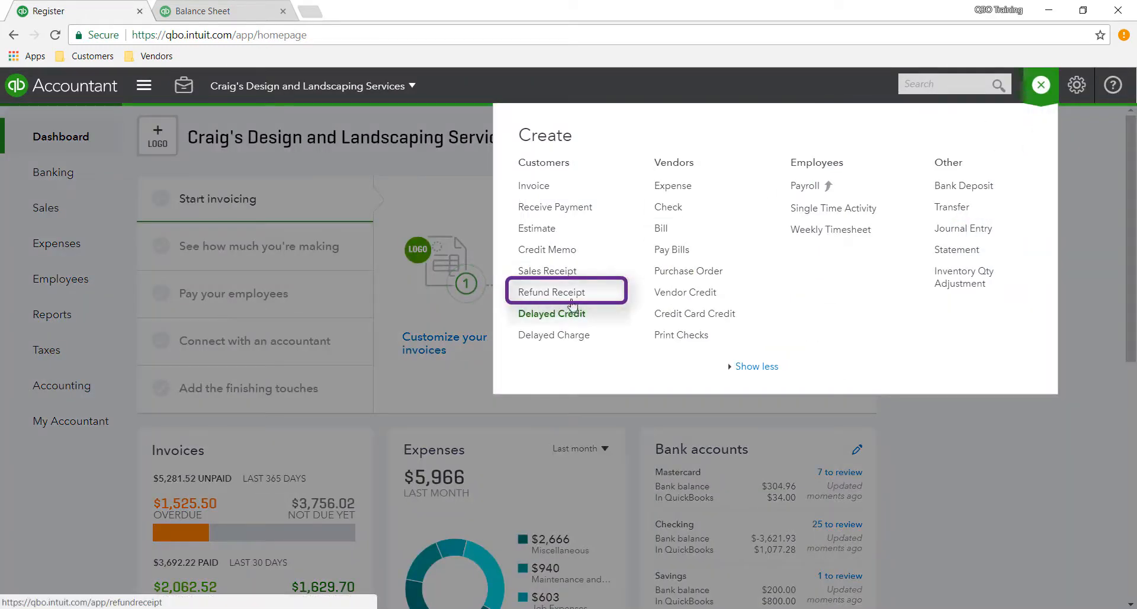
pyautogui.click(554, 292)
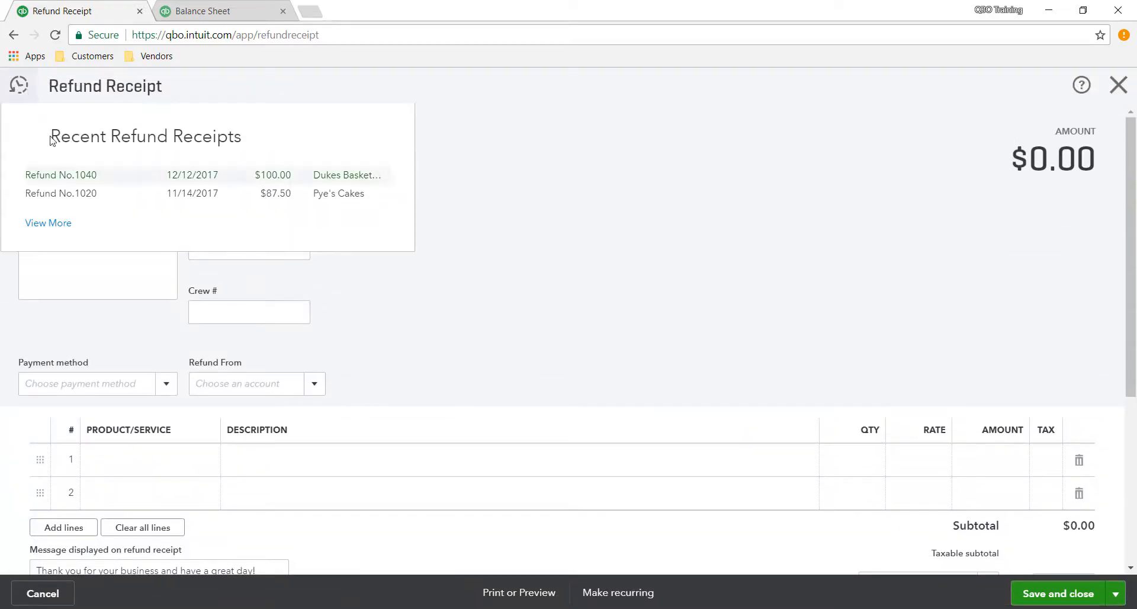
pyautogui.click(60, 174)
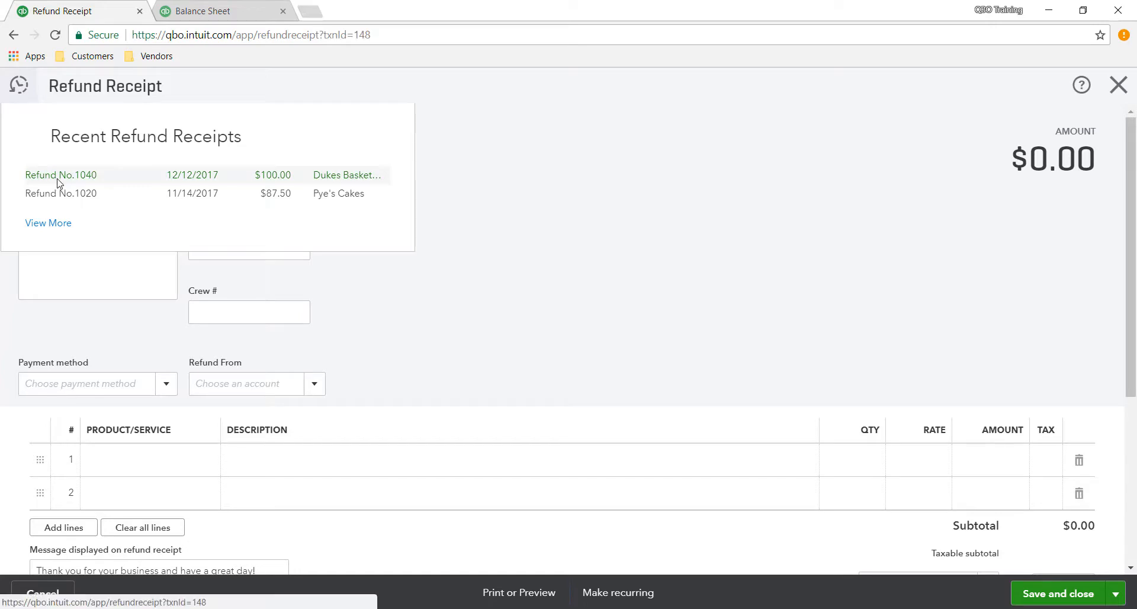
pyautogui.click(61, 174)
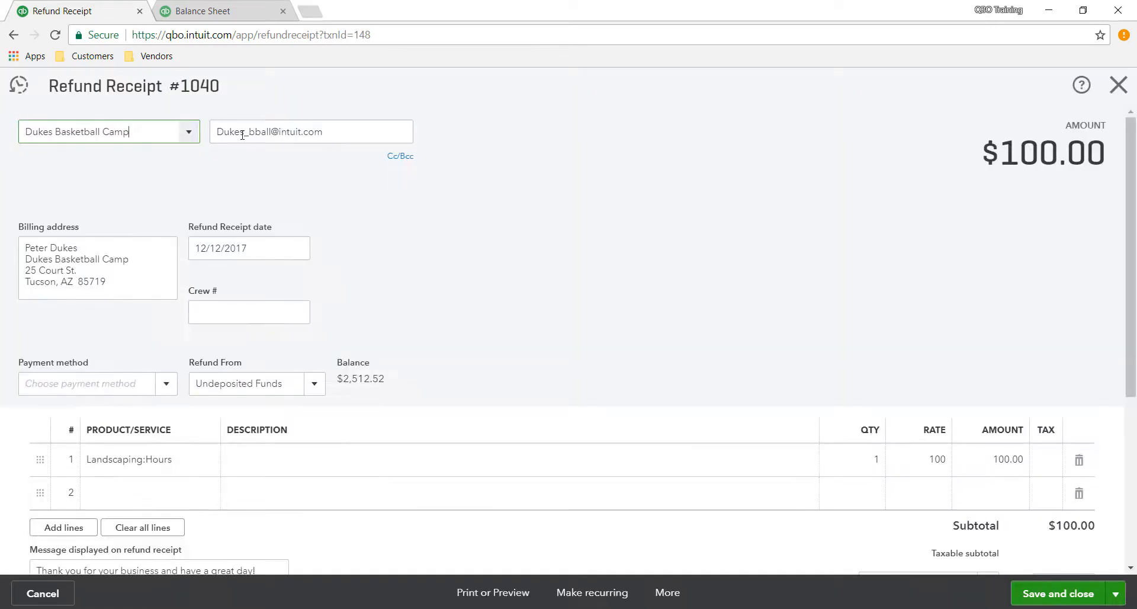
pyautogui.moveTo(339, 497)
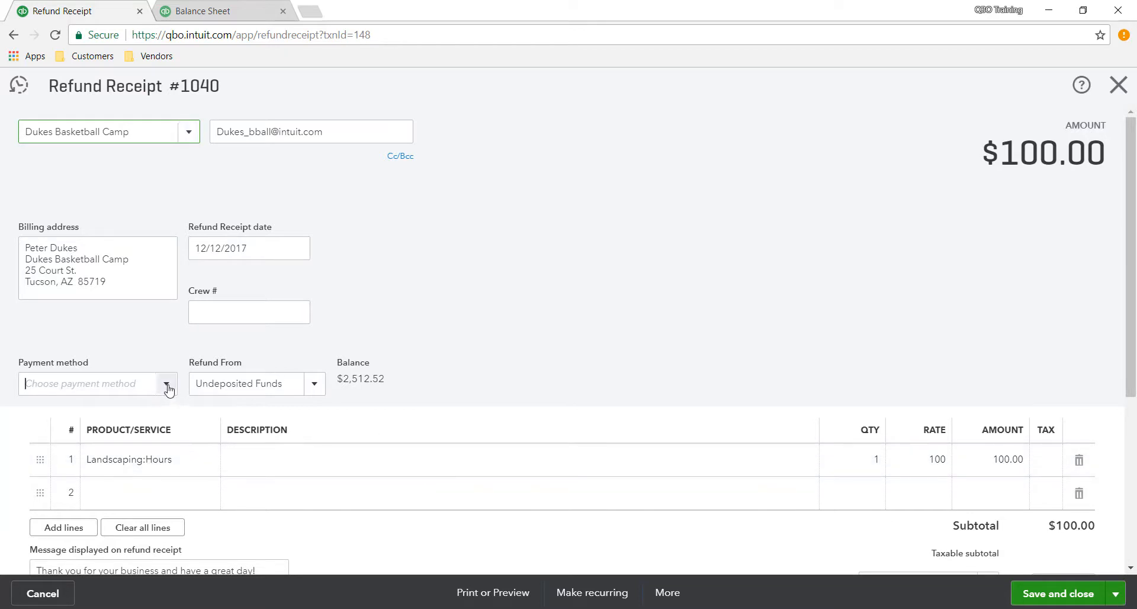
# - Set payment method Visa, check Refund From is Undeposited Funds, then close without saving
pyautogui.write('Visa')
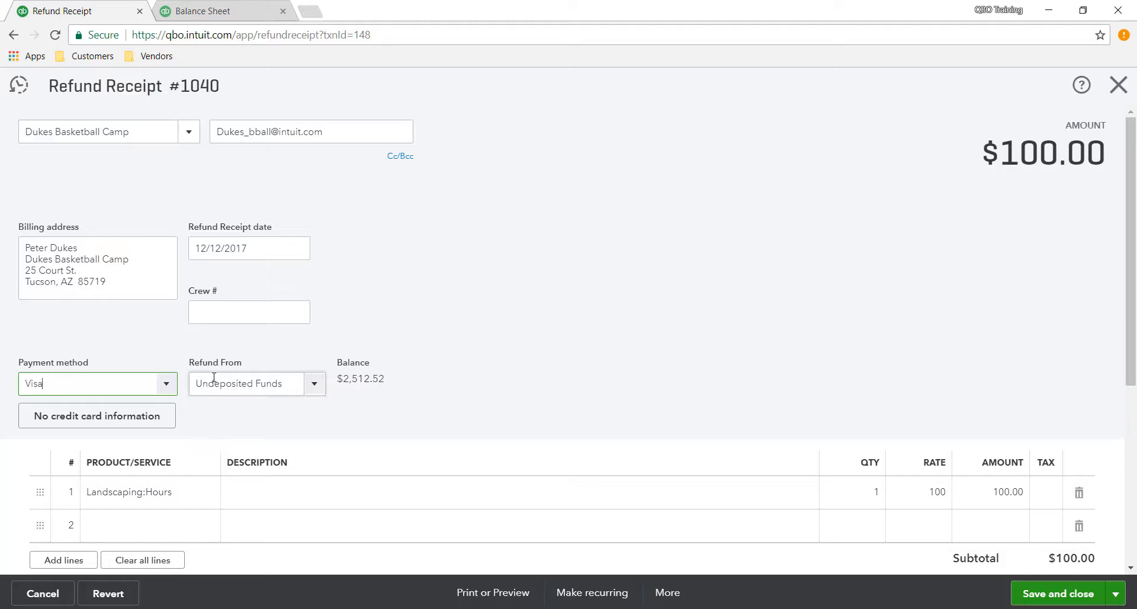
pyautogui.click(314, 384)
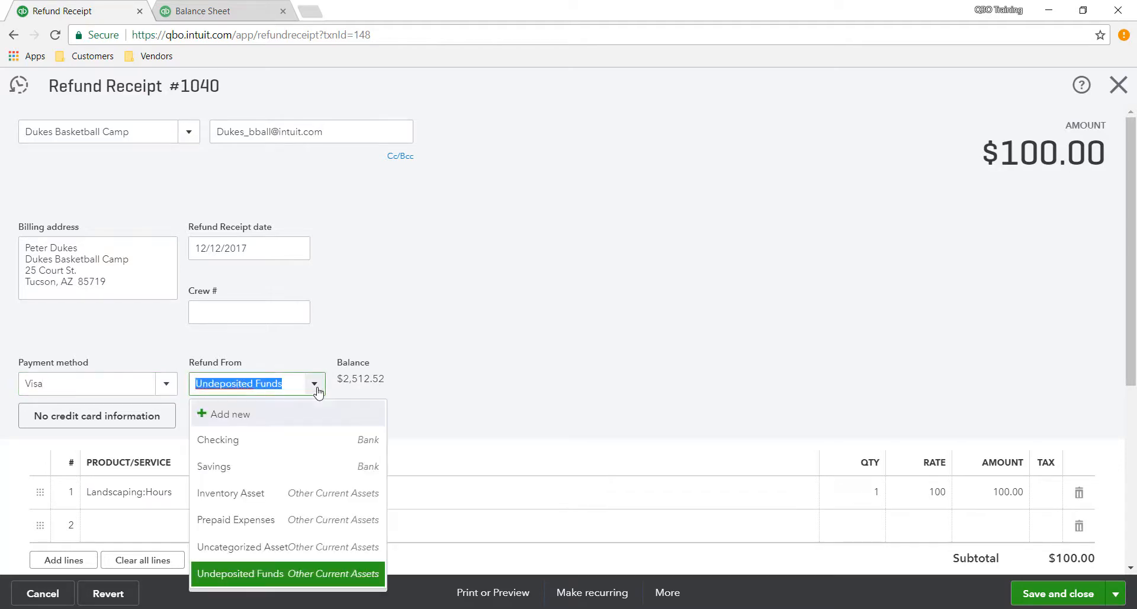
pyautogui.moveTo(354, 432)
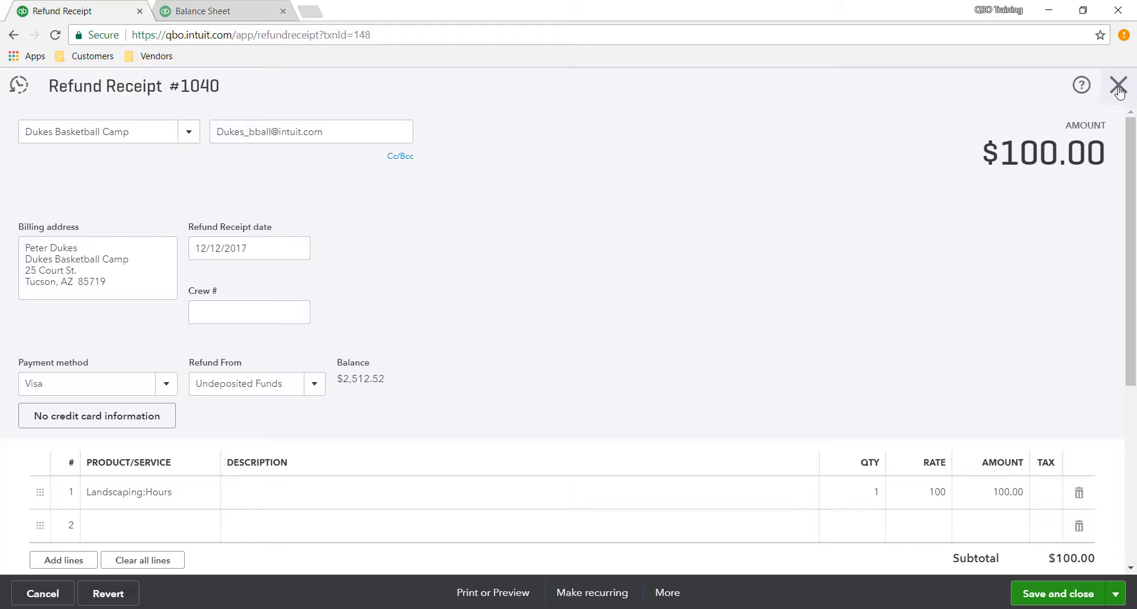
pyautogui.click(1119, 85)
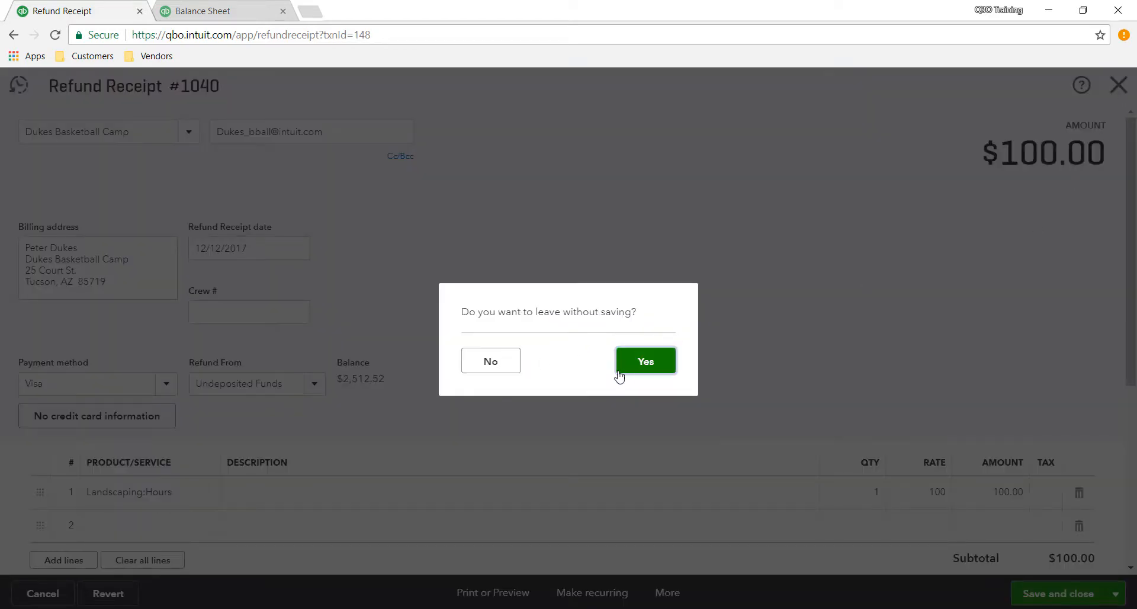
pyautogui.click(644, 361)
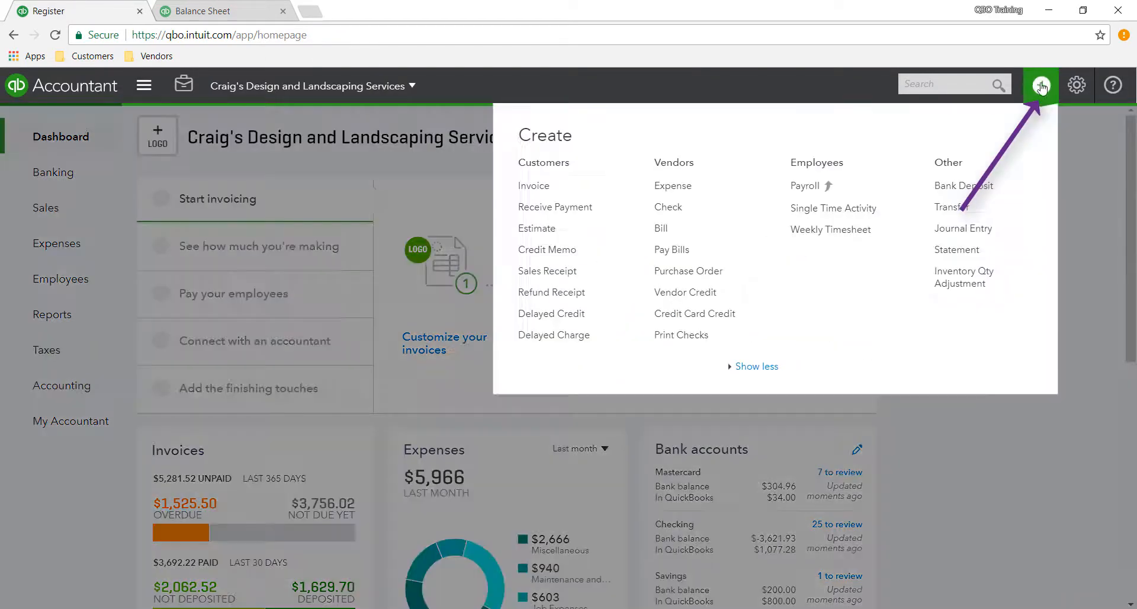
# - In a new Bank Deposit, include Bill's Windsurf Shop $250, Cool Cars $300 and Dukes refund -$100, net $450
pyautogui.click(963, 186)
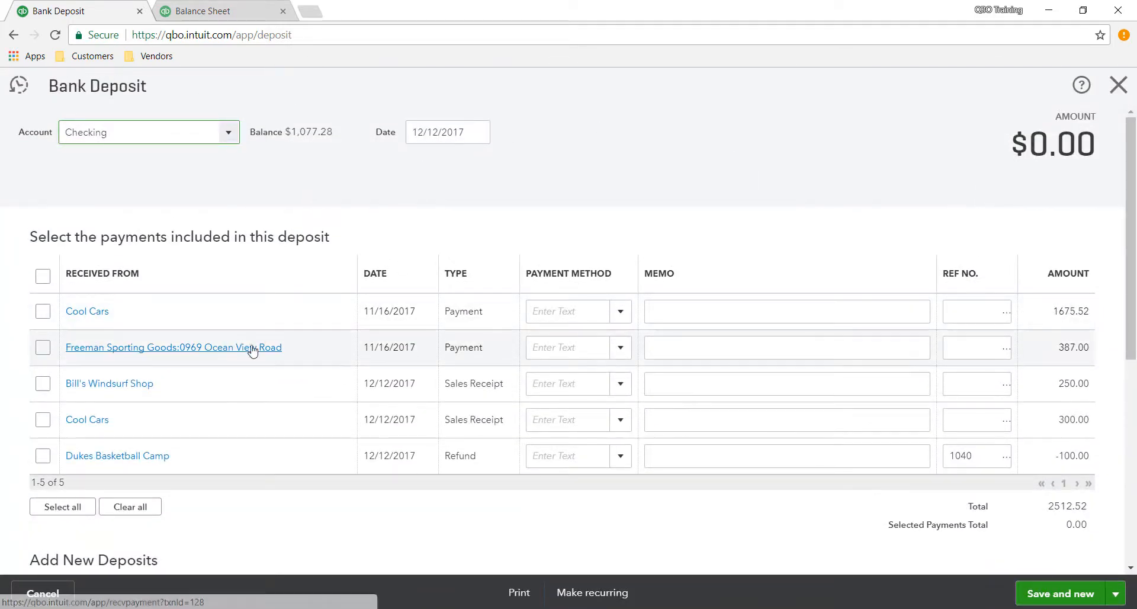
pyautogui.scroll(-3)
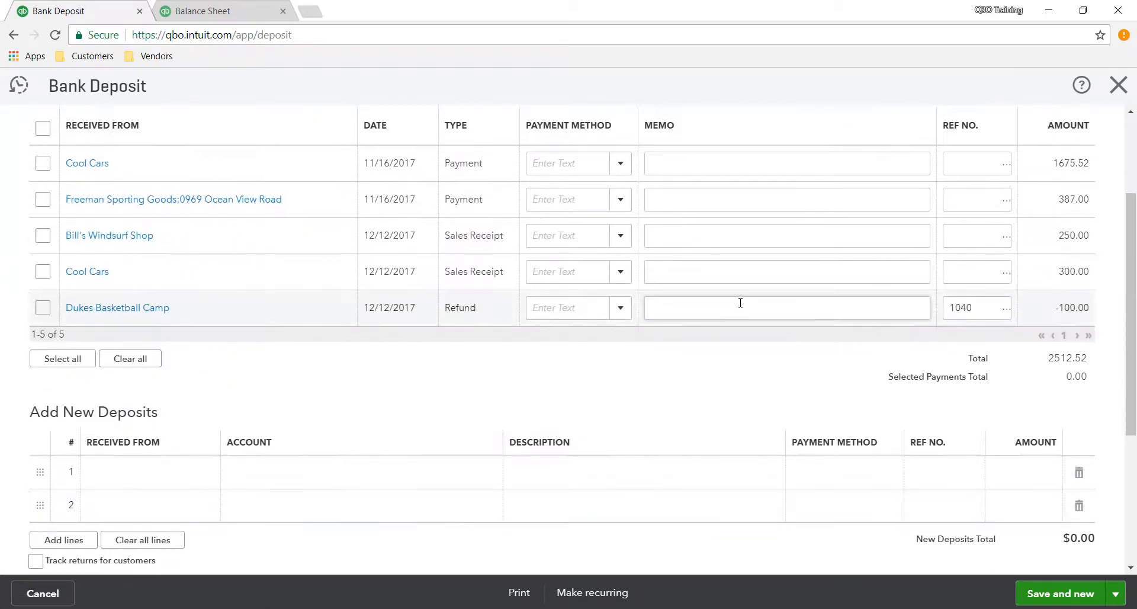
pyautogui.click(43, 234)
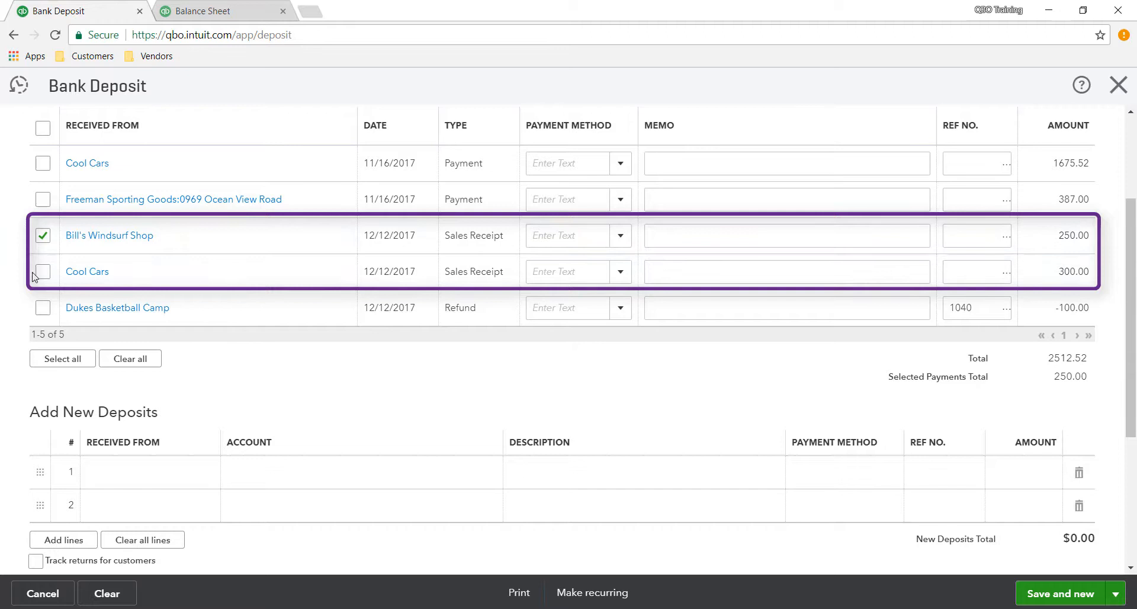
pyautogui.click(43, 271)
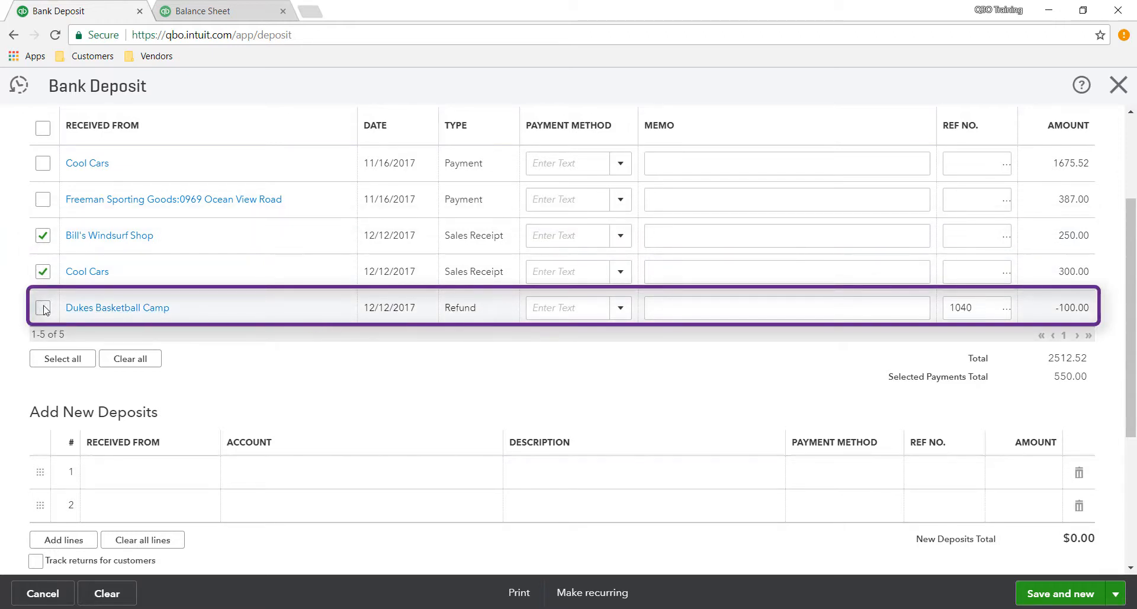
pyautogui.click(42, 307)
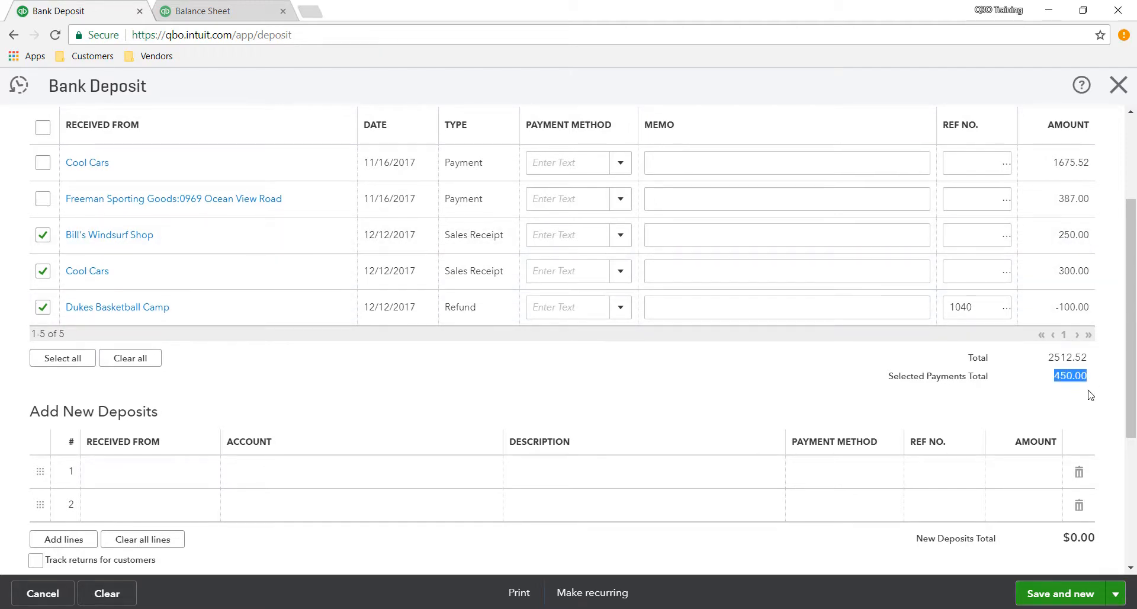
pyautogui.scroll(-3)
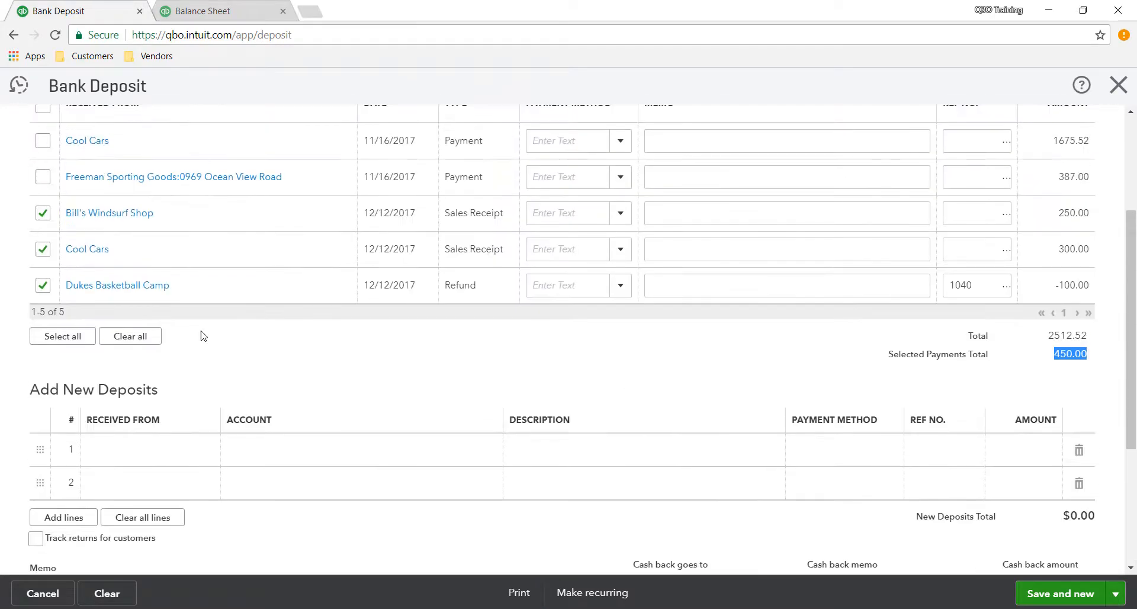
pyautogui.moveTo(240, 275)
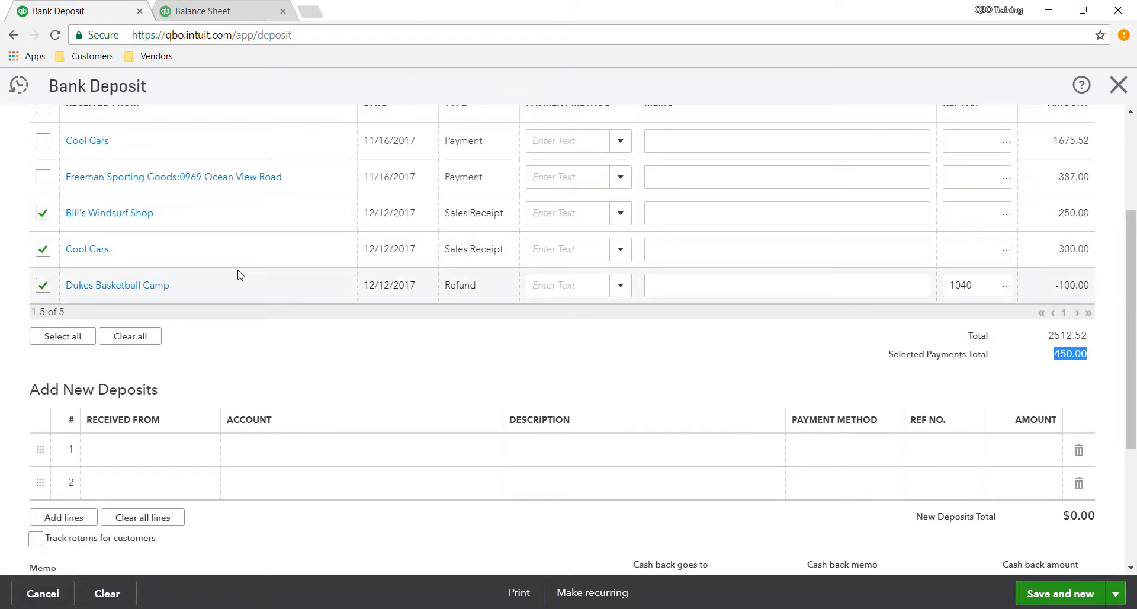
pyautogui.moveTo(476, 299)
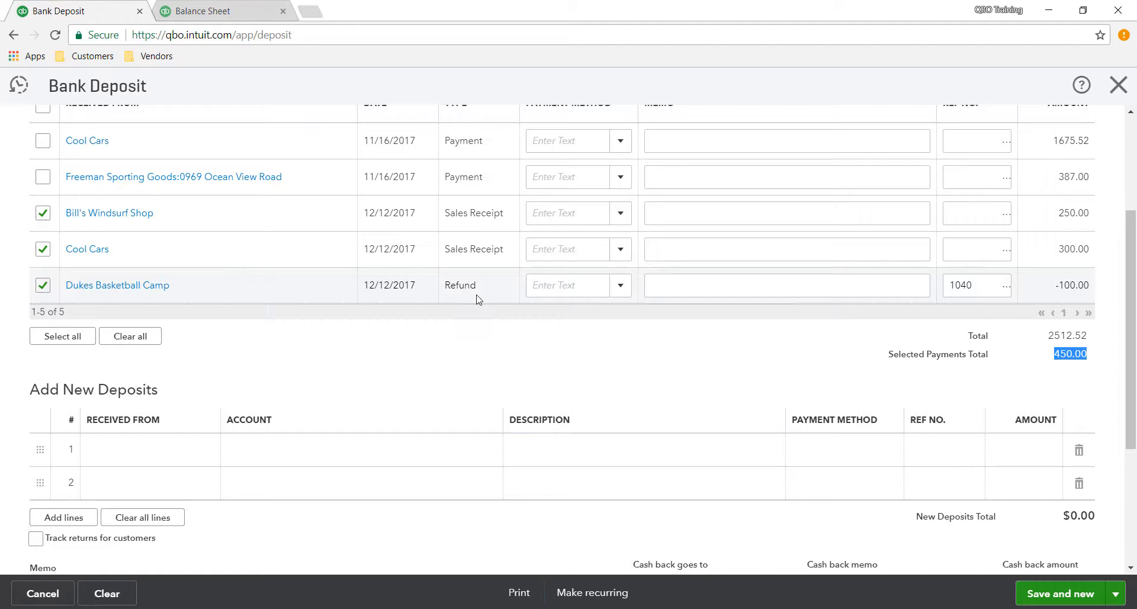
pyautogui.moveTo(1022, 333)
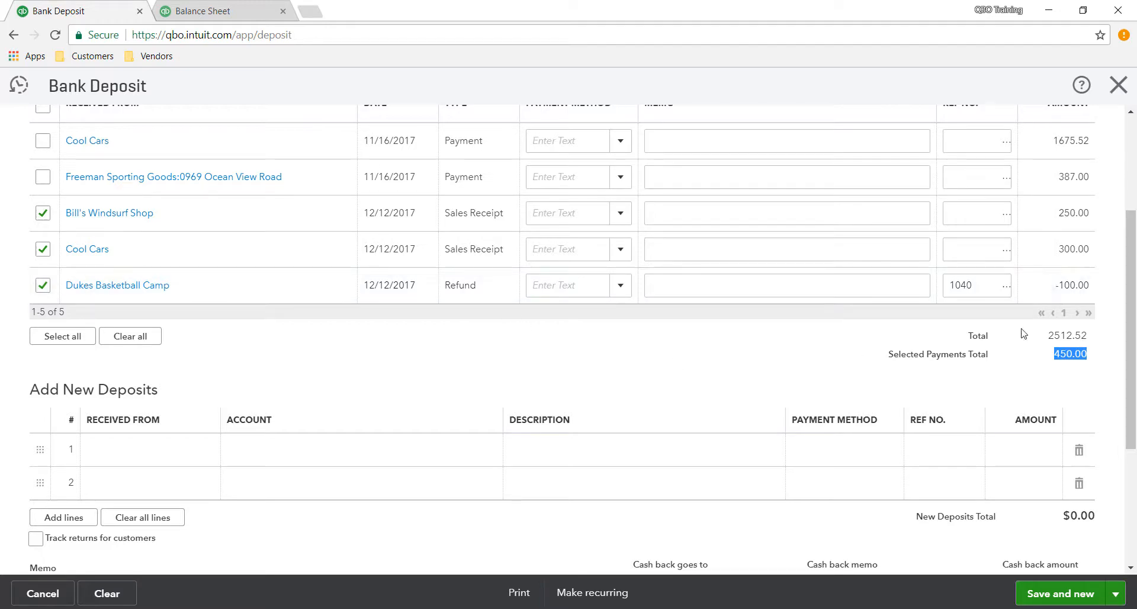
pyautogui.scroll(-3)
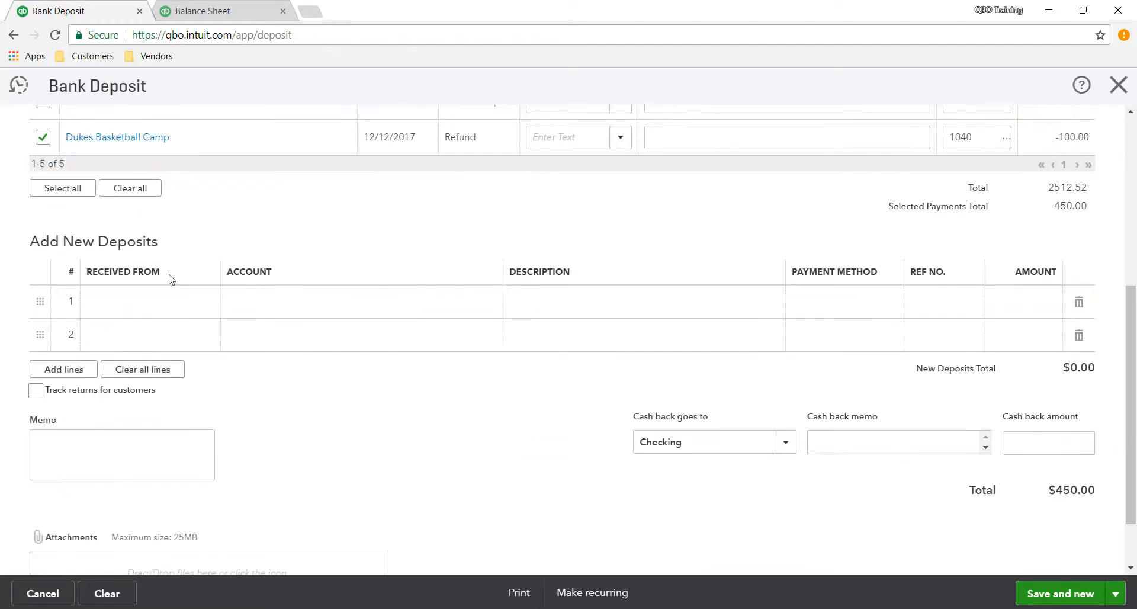